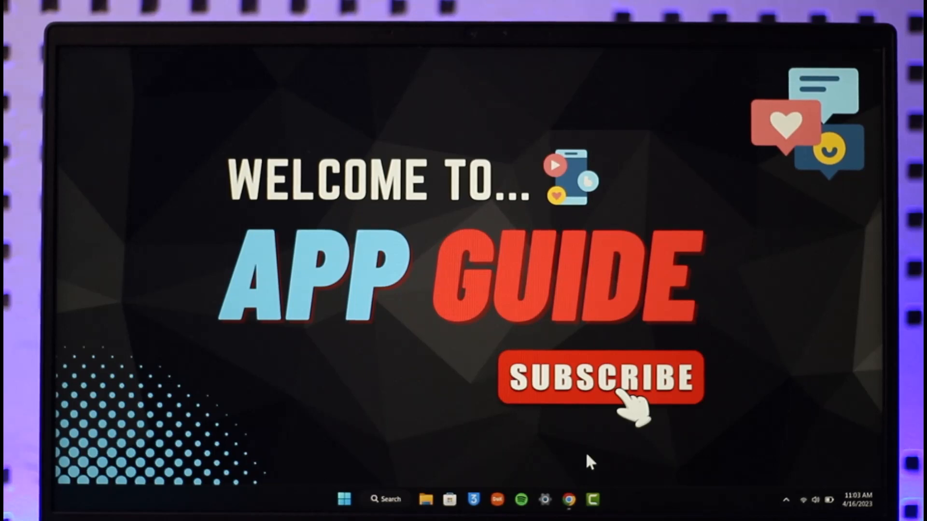
pyautogui.moveTo(568, 499)
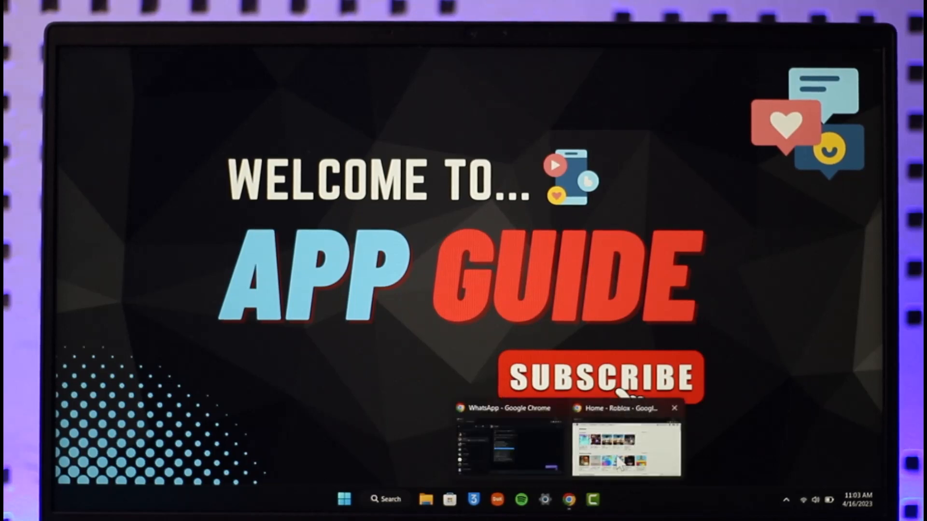
# - Check the Wi-Fi connection in Windows Quick Settings and return to the Roblox home page
pyautogui.click(624, 443)
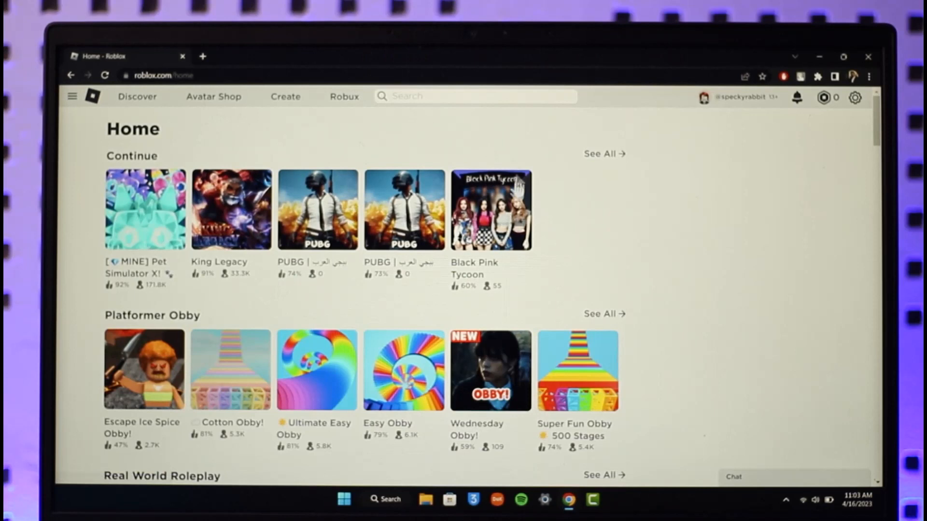
pyautogui.moveTo(535, 233)
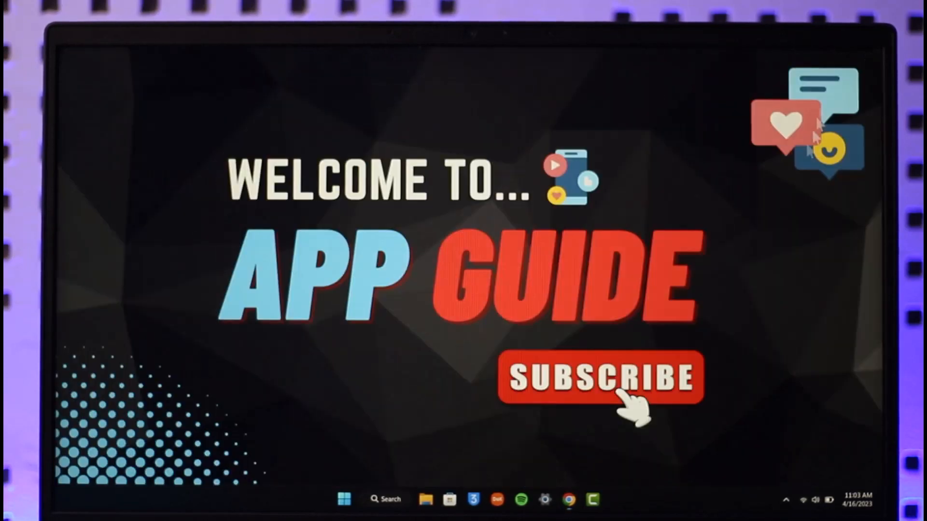
pyautogui.moveTo(285, 155)
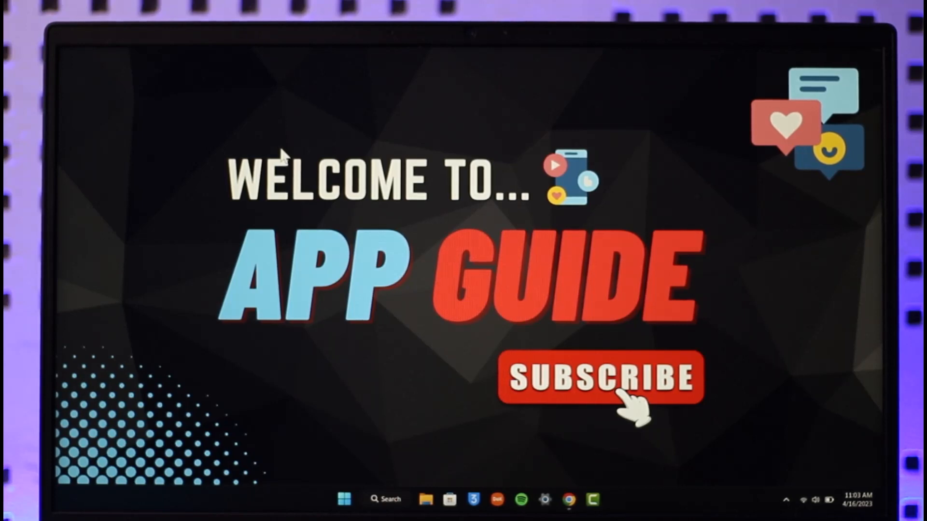
pyautogui.moveTo(792, 500)
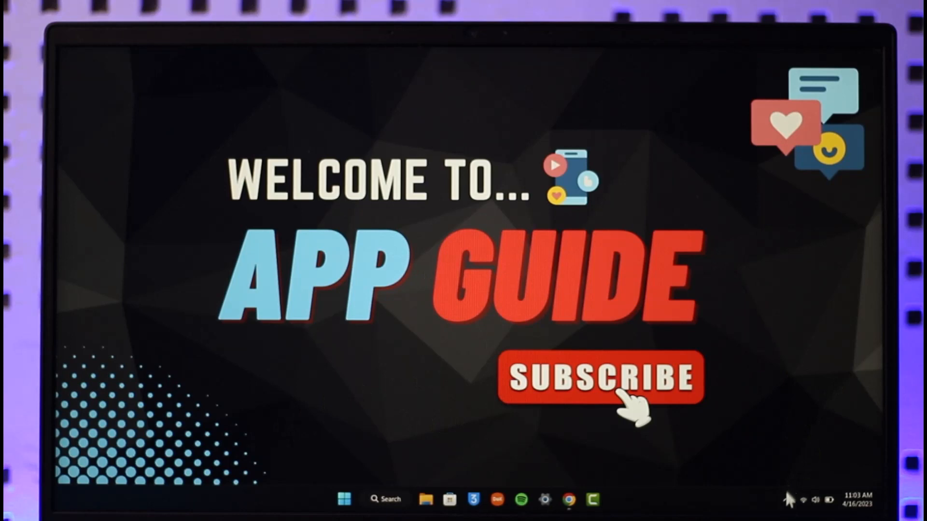
pyautogui.click(806, 500)
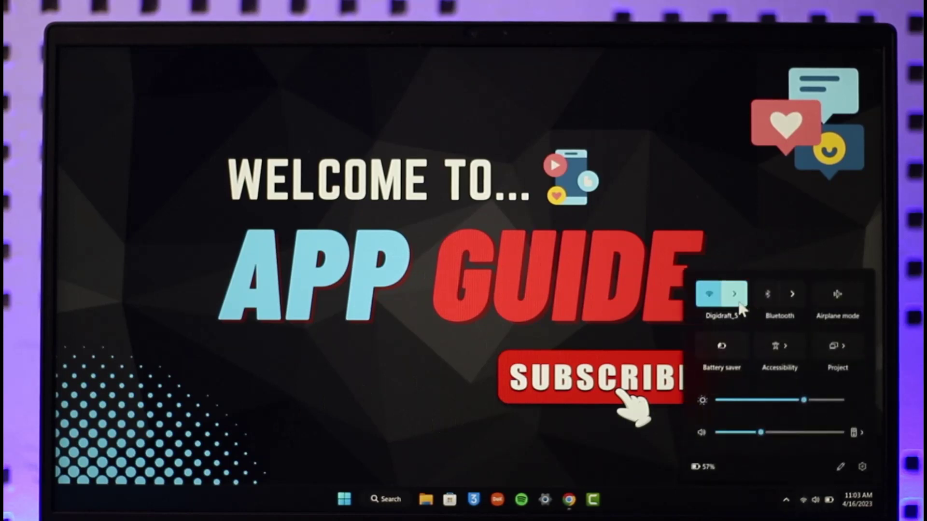
pyautogui.click(735, 293)
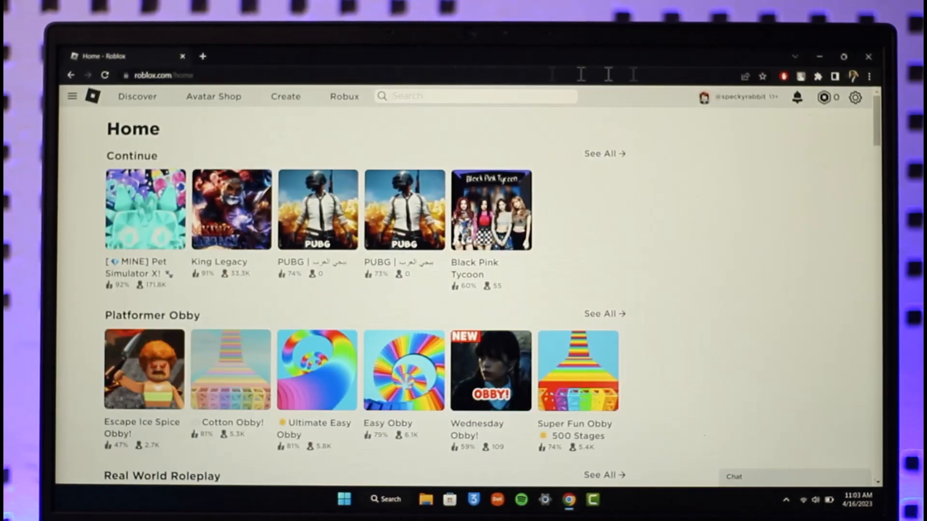
# - Go to Chrome's System settings and then the Reset settings page with 'Restore settings to their original defaults'
pyautogui.click(868, 76)
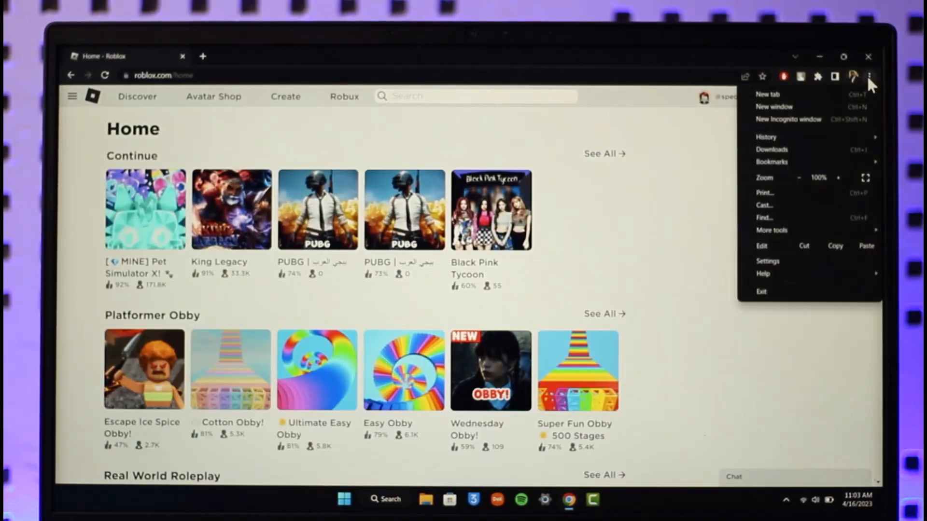
pyautogui.click(767, 261)
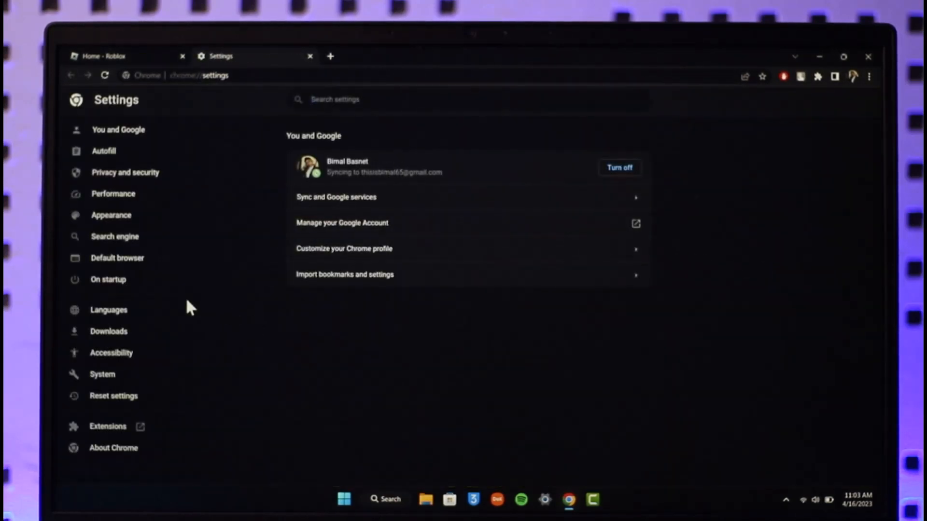
pyautogui.moveTo(290, 381)
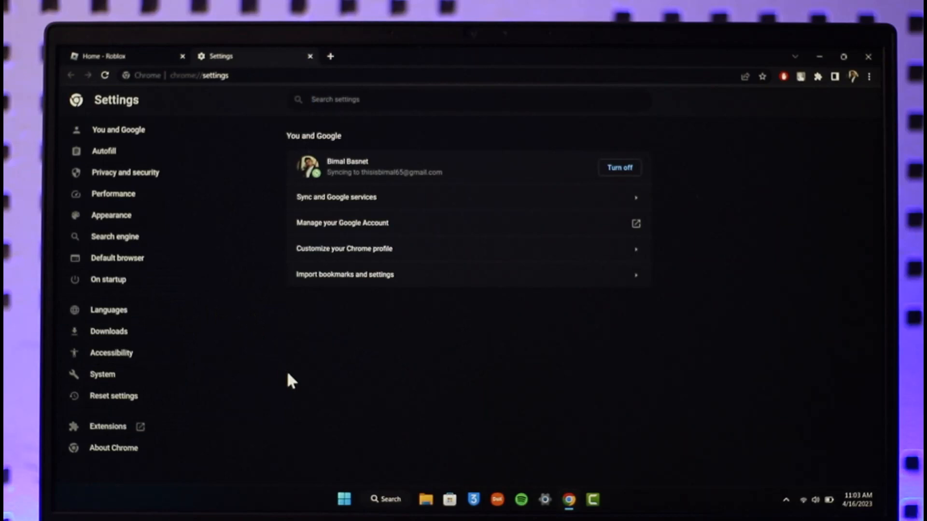
pyautogui.moveTo(145, 419)
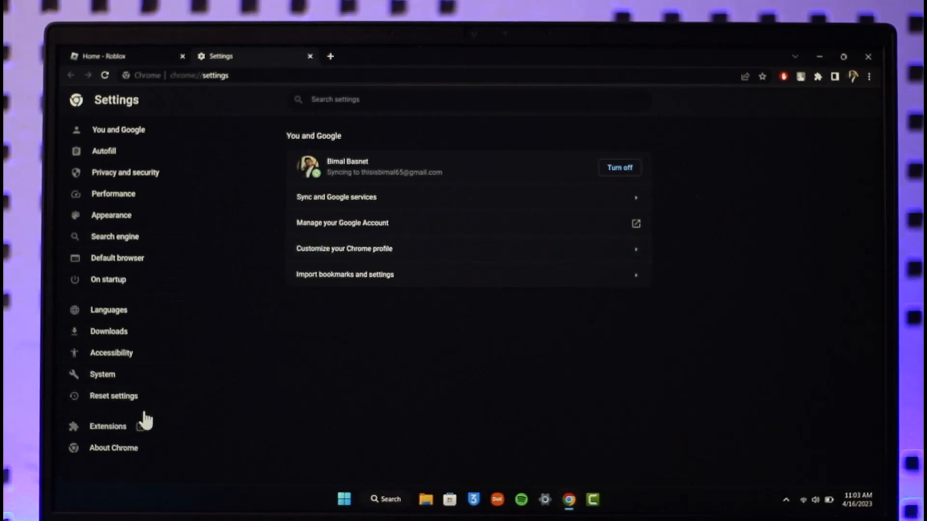
pyautogui.click(101, 374)
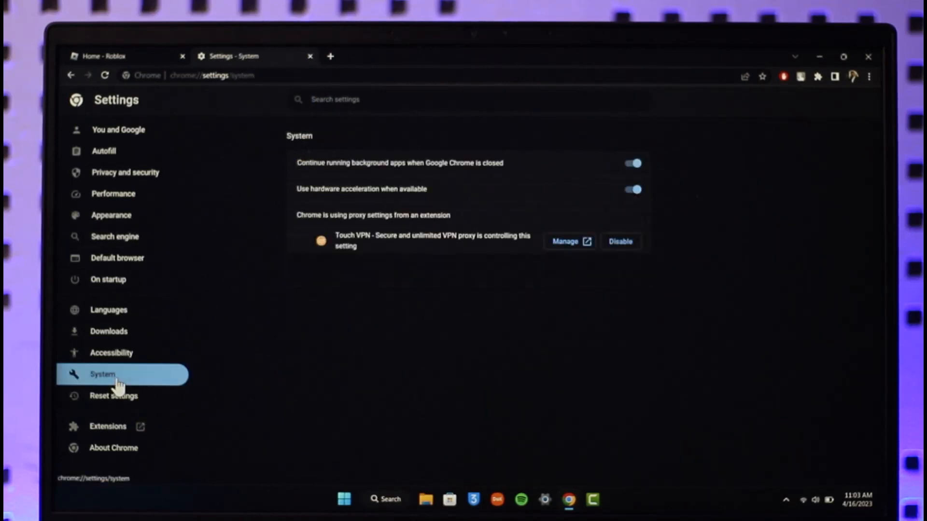
pyautogui.moveTo(321, 237)
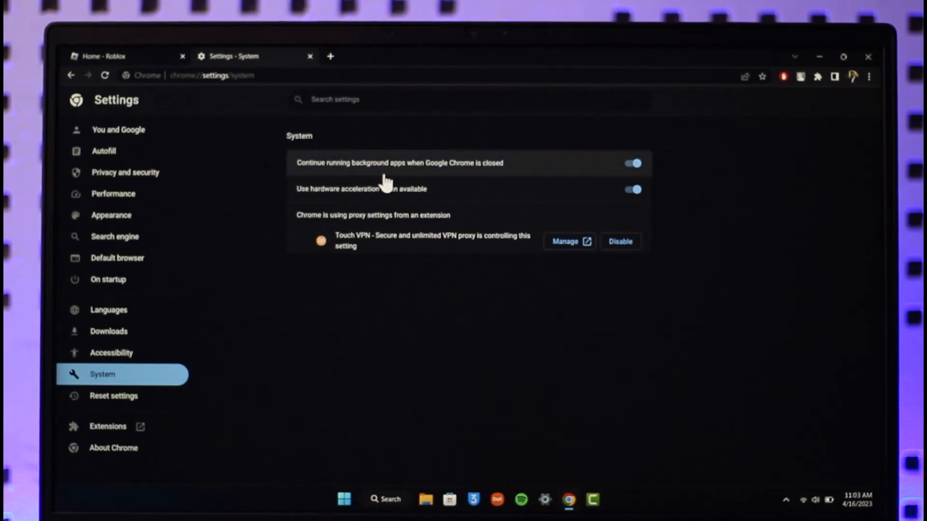
pyautogui.click(113, 395)
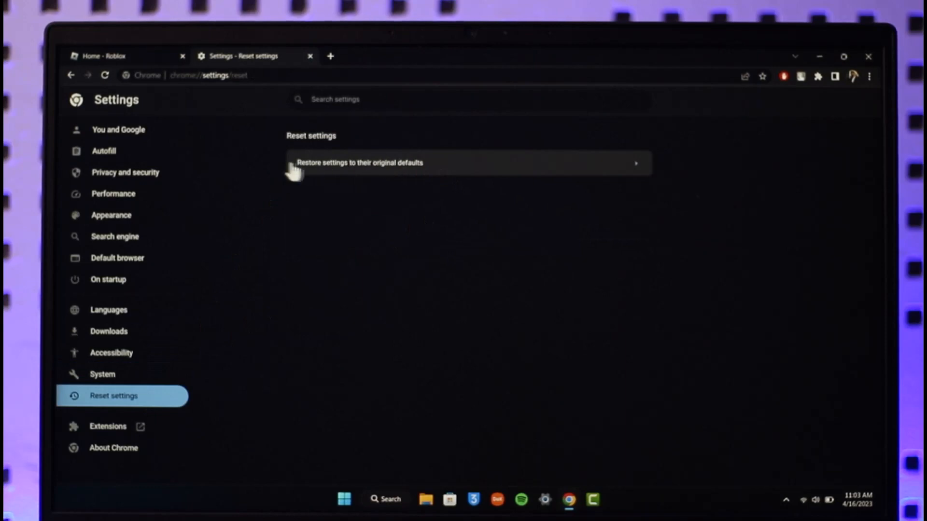
pyautogui.moveTo(820, 56)
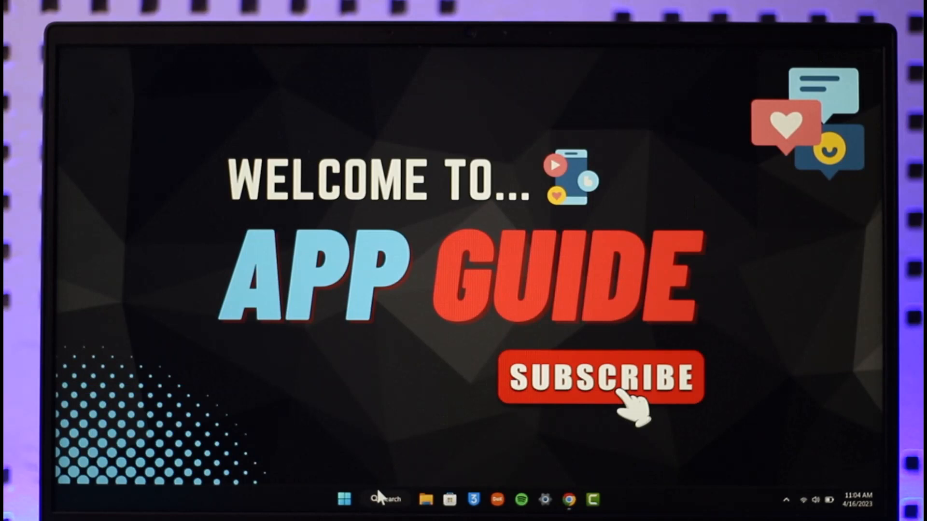
# - View free space on the Windows (C:) and Work (D:) drives under This PC in File Explorer
pyautogui.click(421, 500)
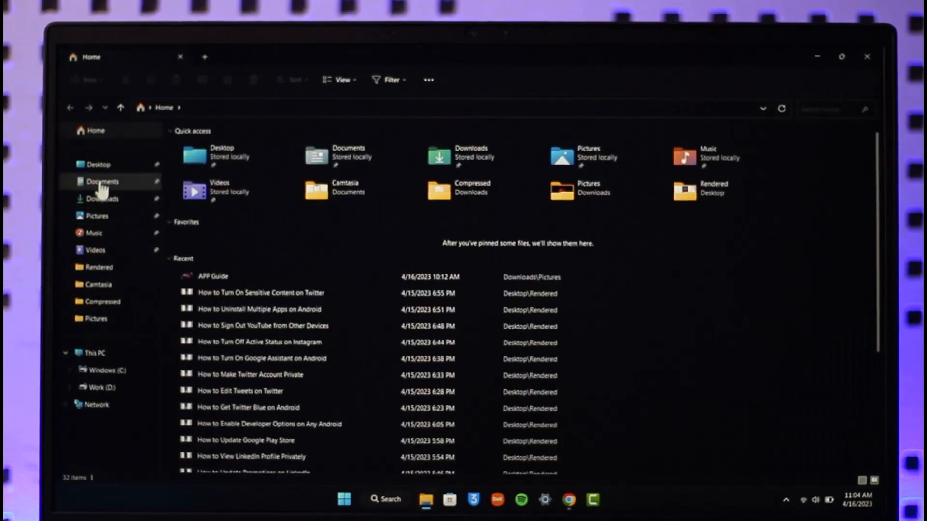
pyautogui.click(95, 353)
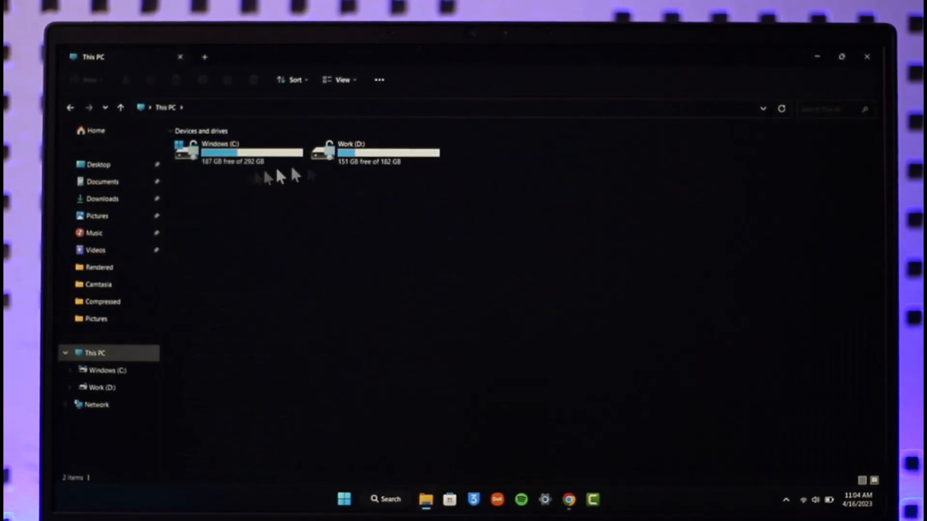
pyautogui.moveTo(192, 192)
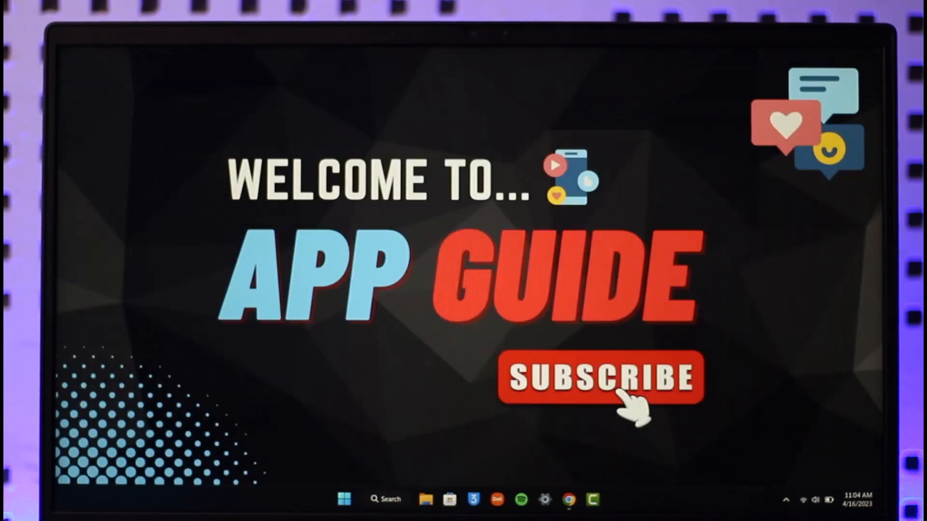
# - Restore the Chrome window from the taskbar, showing the New Tab page beside WhatsApp
pyautogui.click(345, 499)
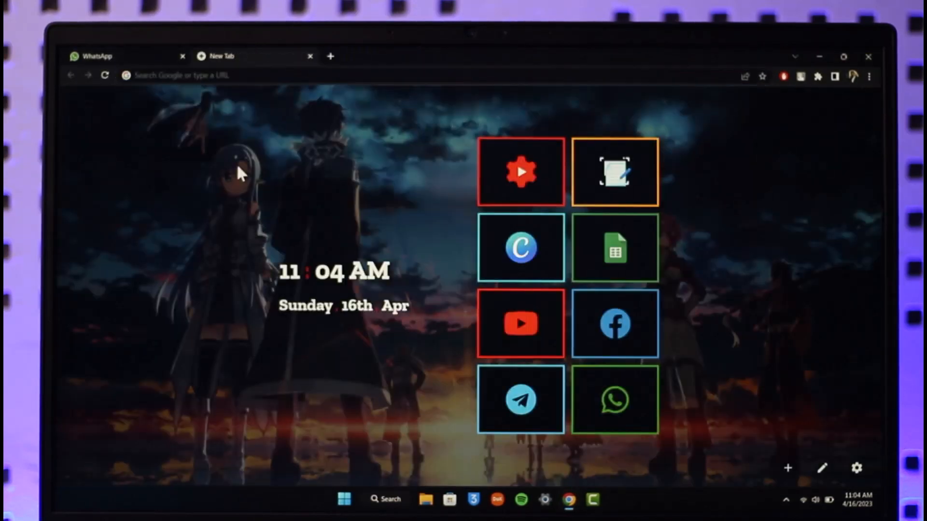
pyautogui.moveTo(476, 106)
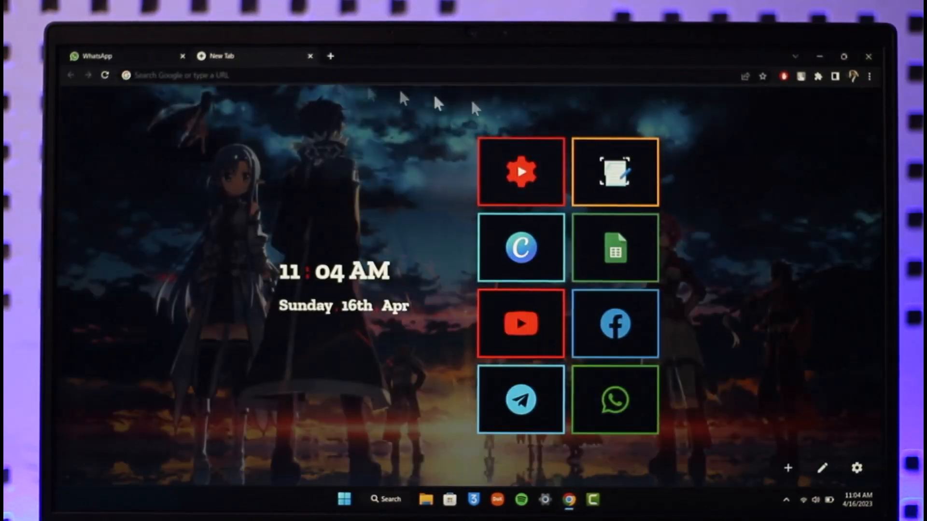
# - Open a new Incognito window from Chrome's three-dot menu
pyautogui.click(868, 76)
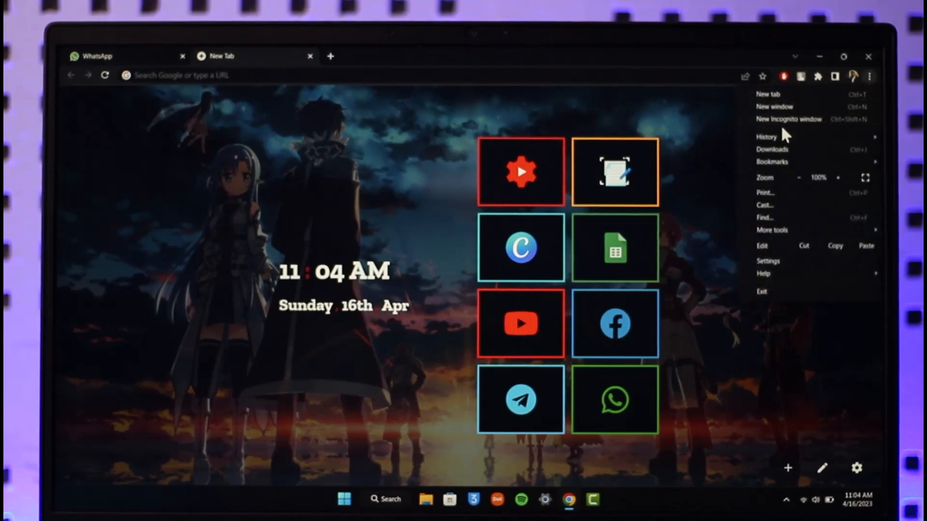
pyautogui.click(788, 119)
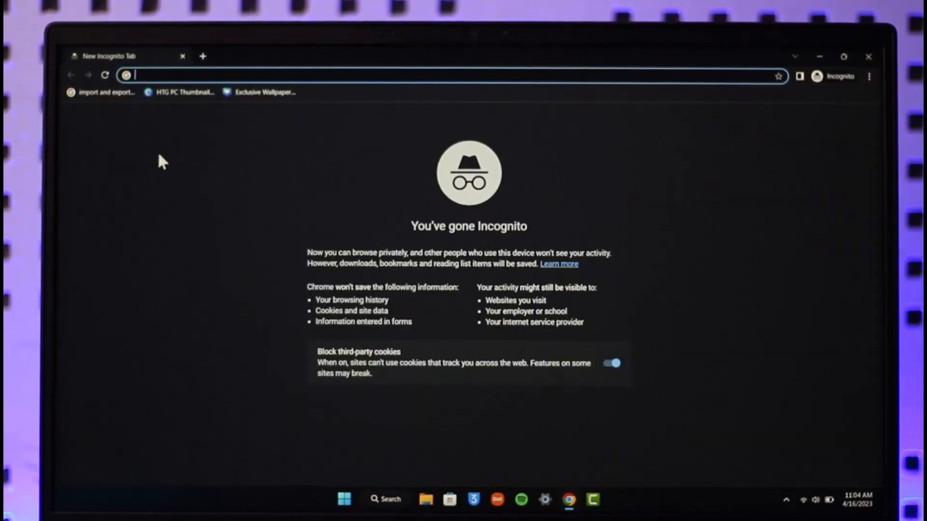
pyautogui.moveTo(402, 224)
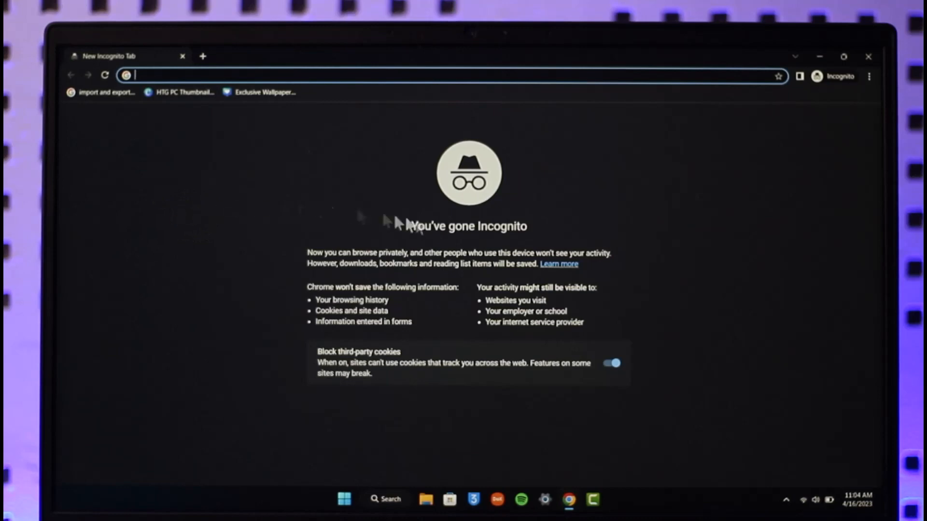
pyautogui.moveTo(395, 203)
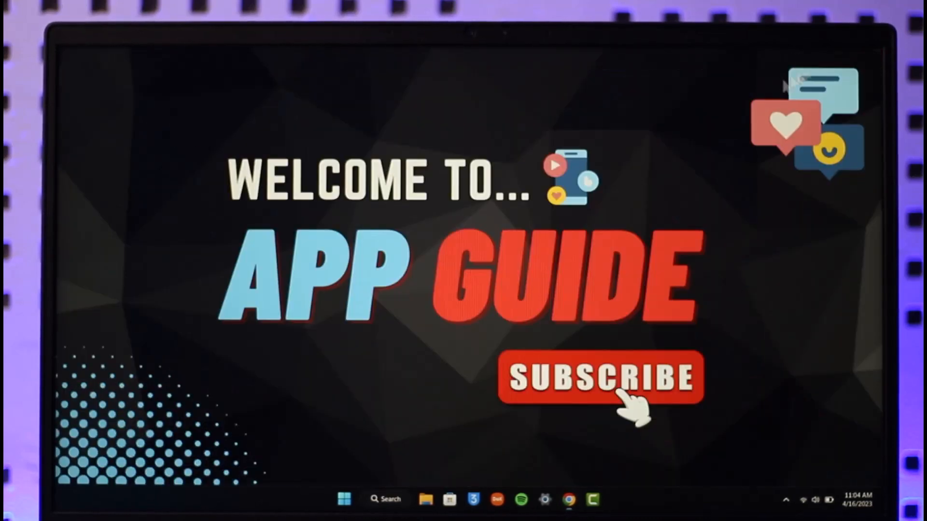
pyautogui.moveTo(408, 220)
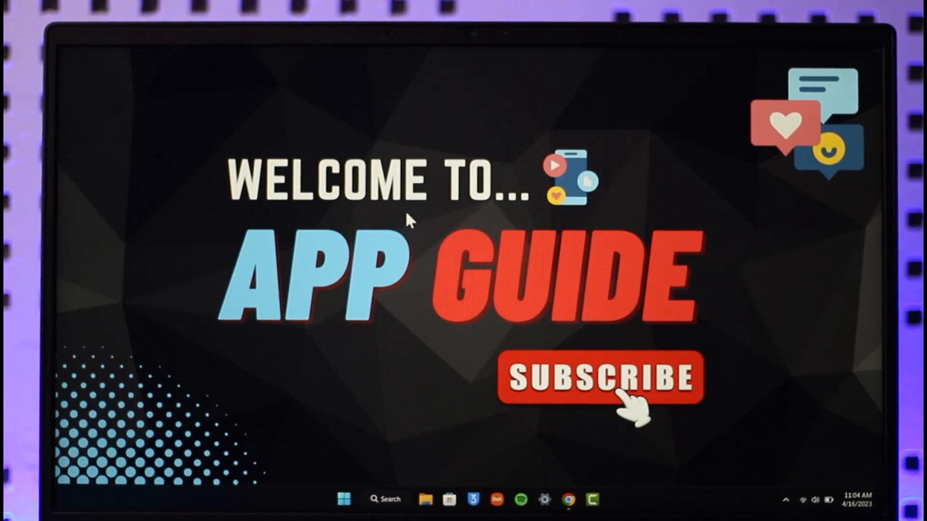